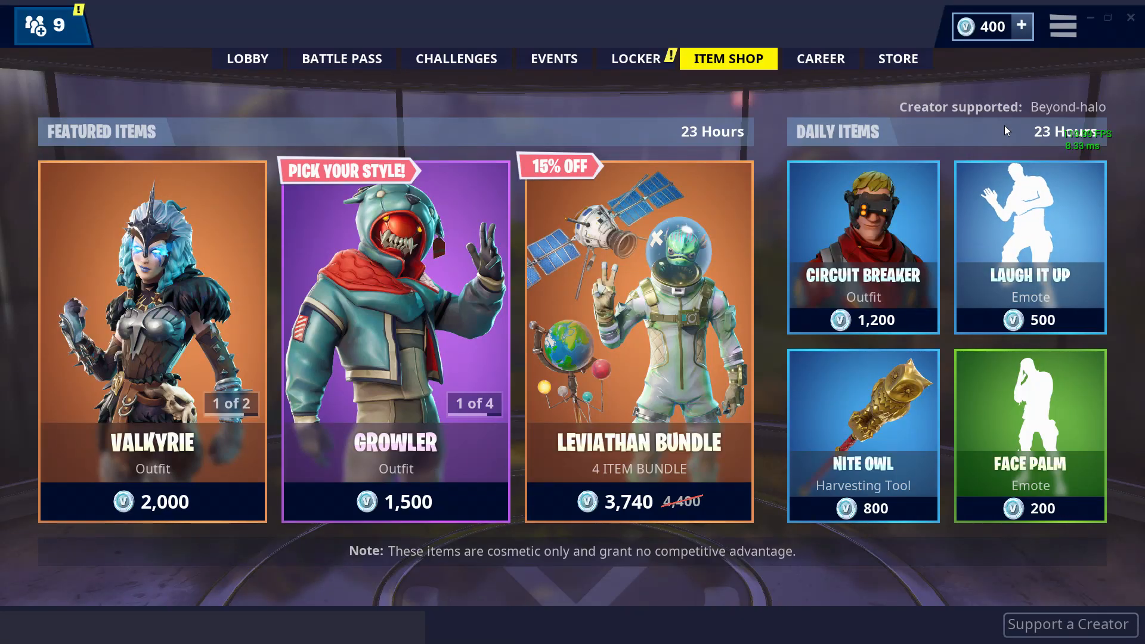
Correct the creator code's ending to '-Halo' in Support a Creator and accept it.
click(1066, 624)
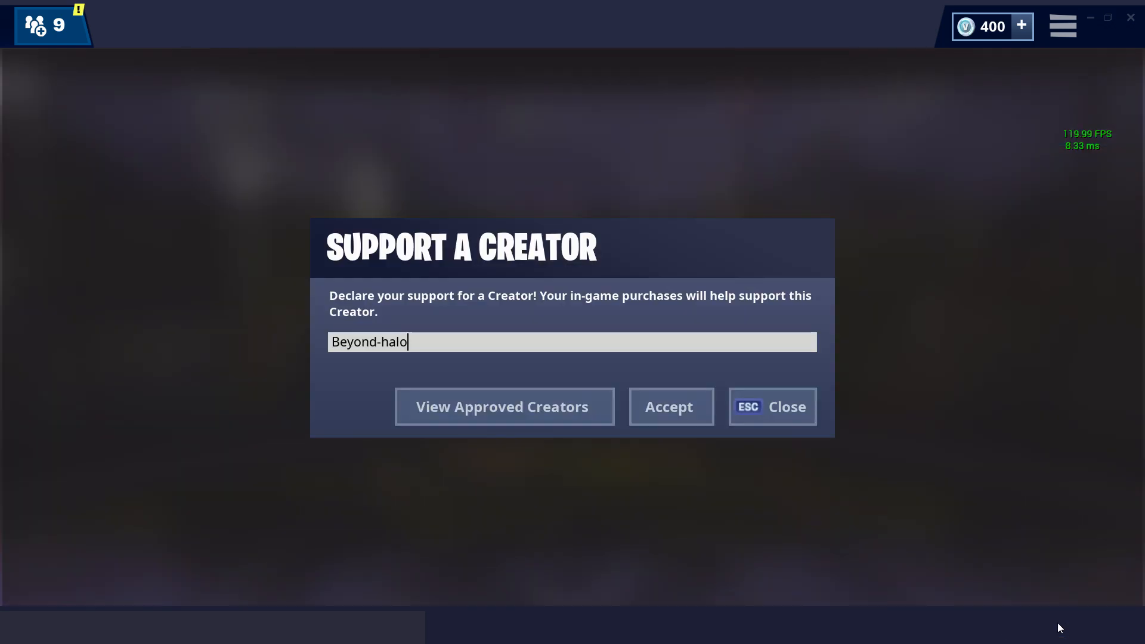
mouse_move(503, 407)
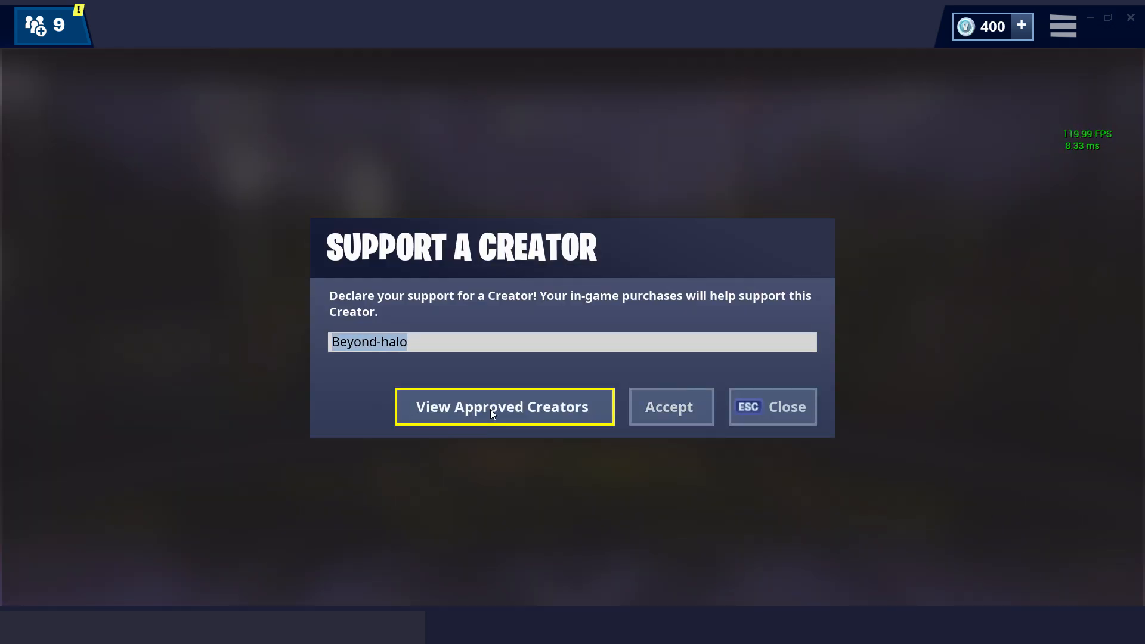
key(Backspace)
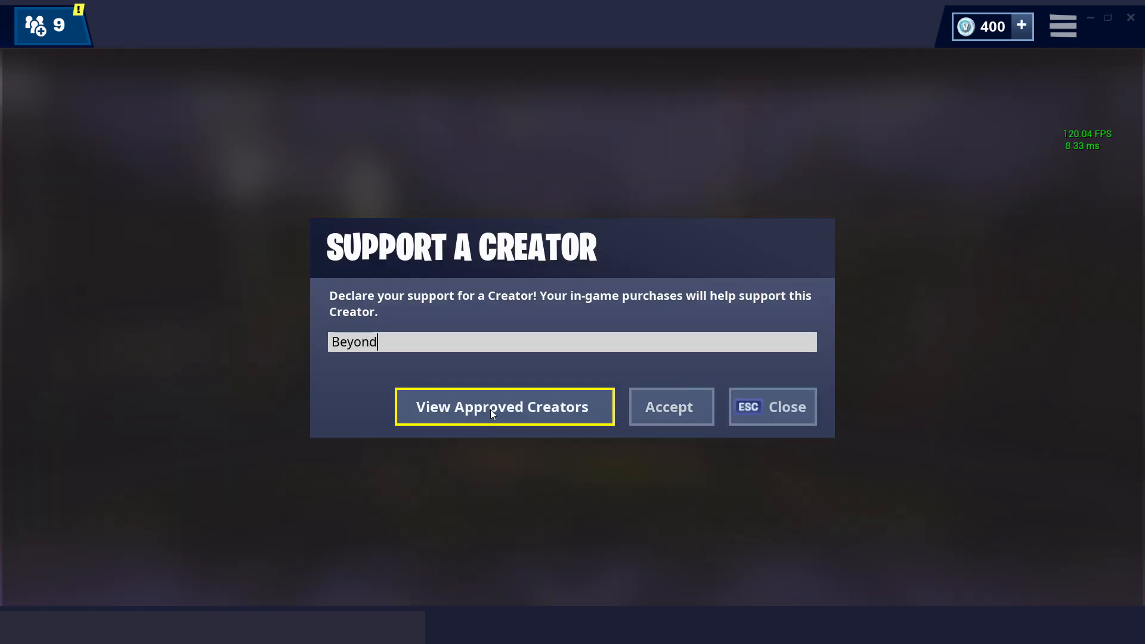
text(-Halo)
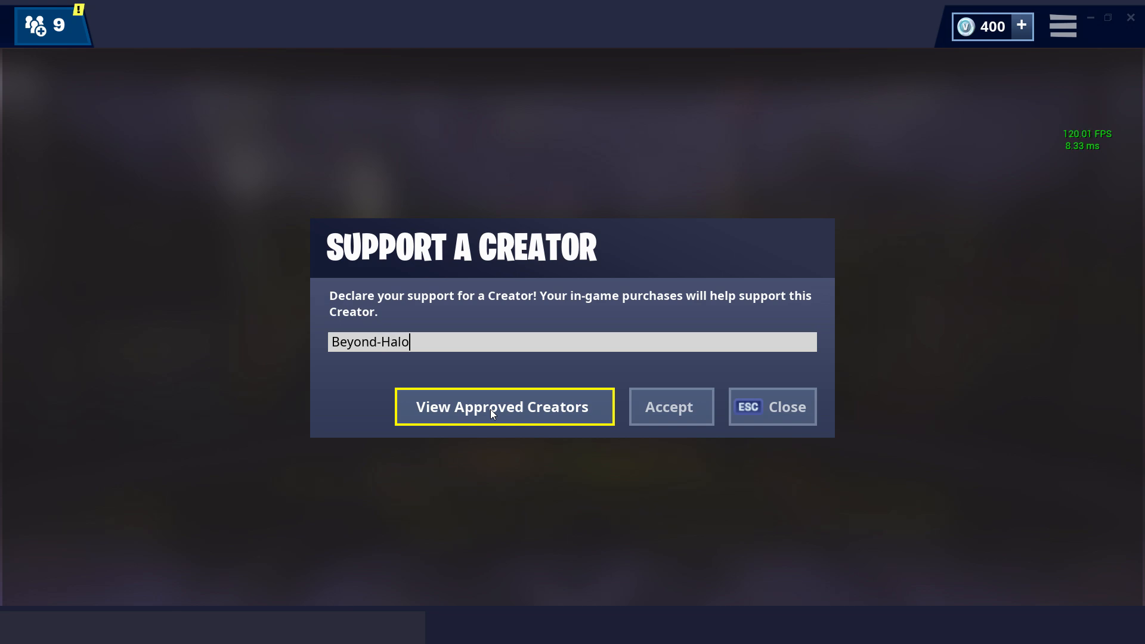
mouse_move(667, 415)
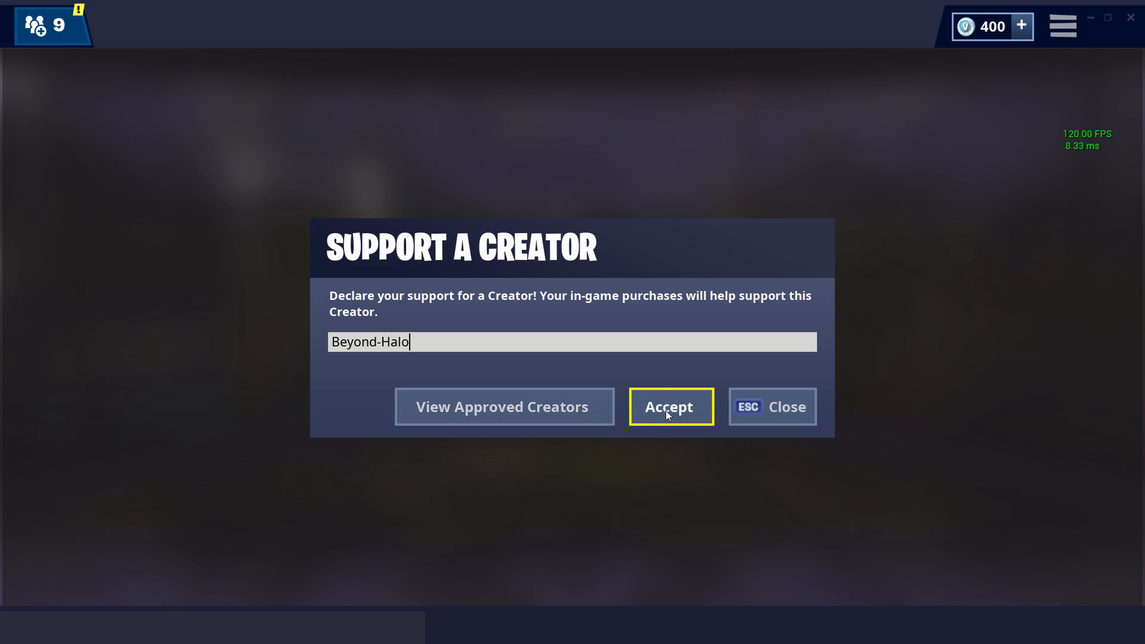
click(669, 406)
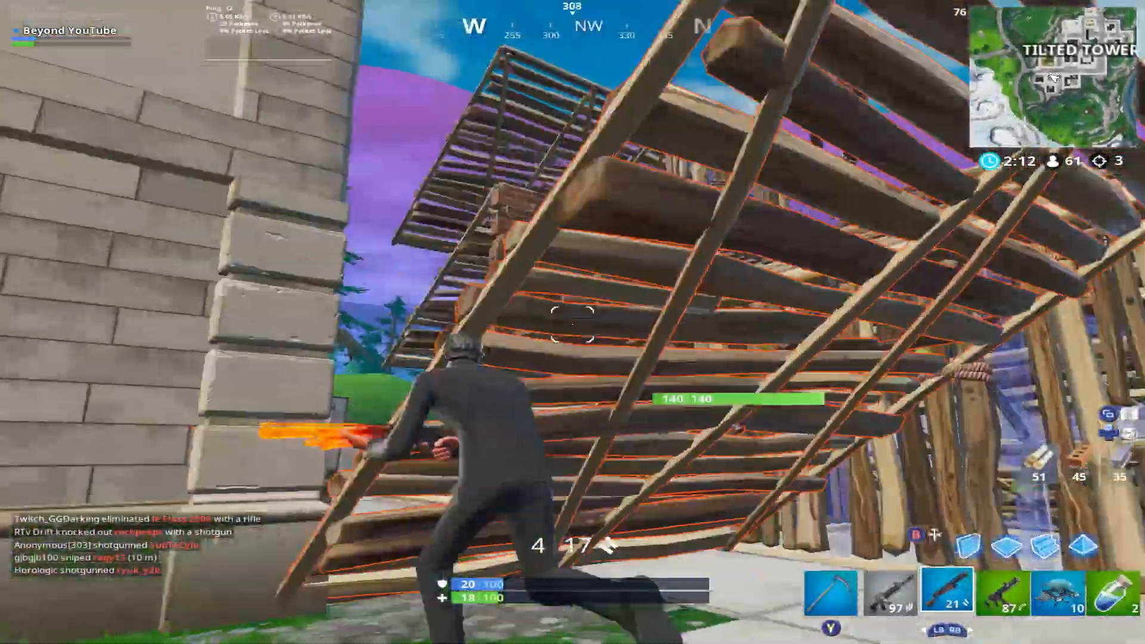
mouse_move(573, 322)
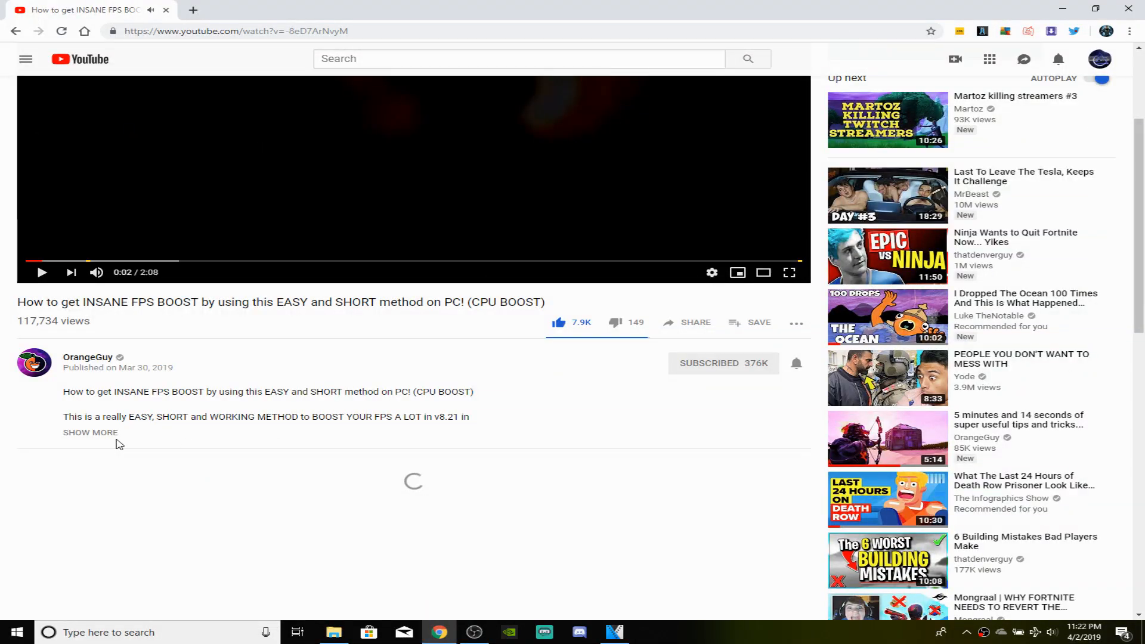
Expand the description, follow its pastebin.com link and select the Fortnite thread URL in RAW Paste Data.
click(91, 432)
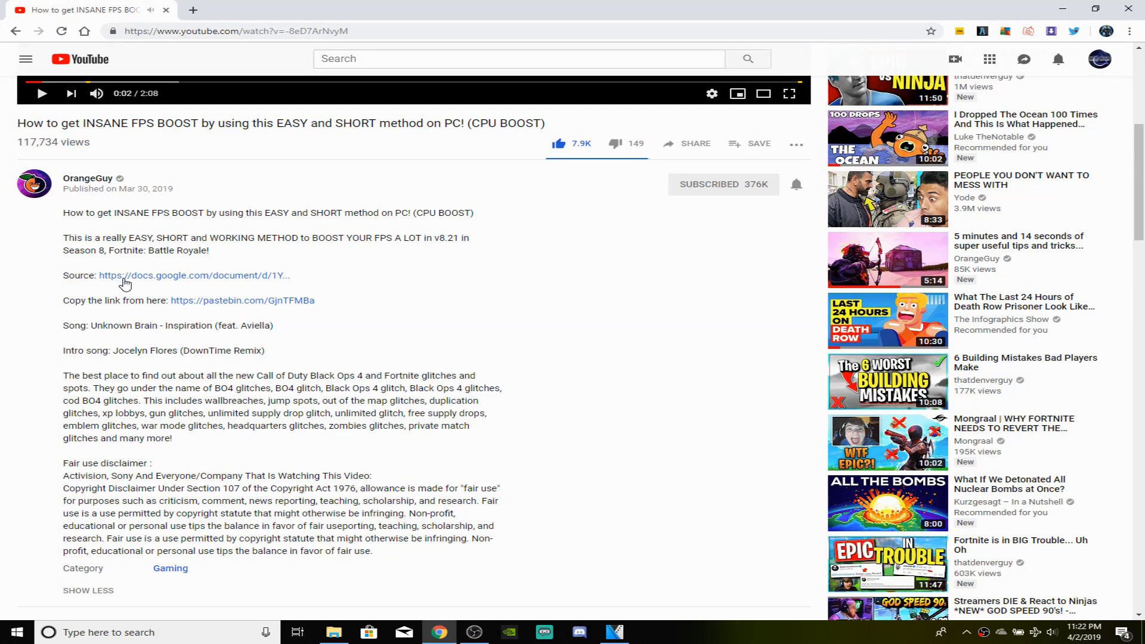
click(195, 276)
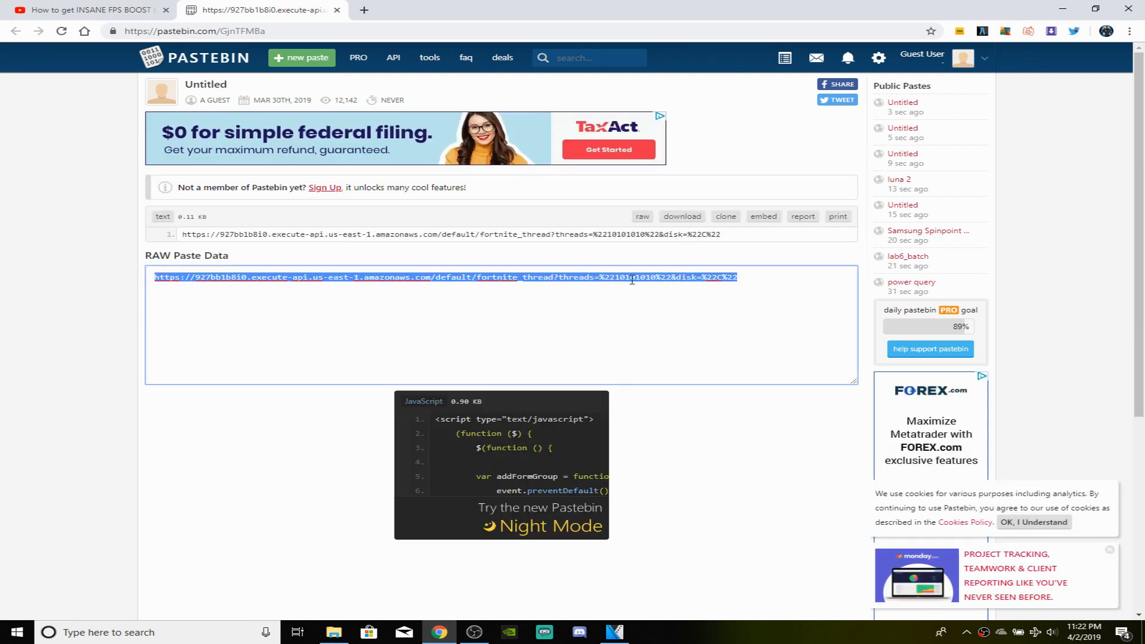
click(535, 10)
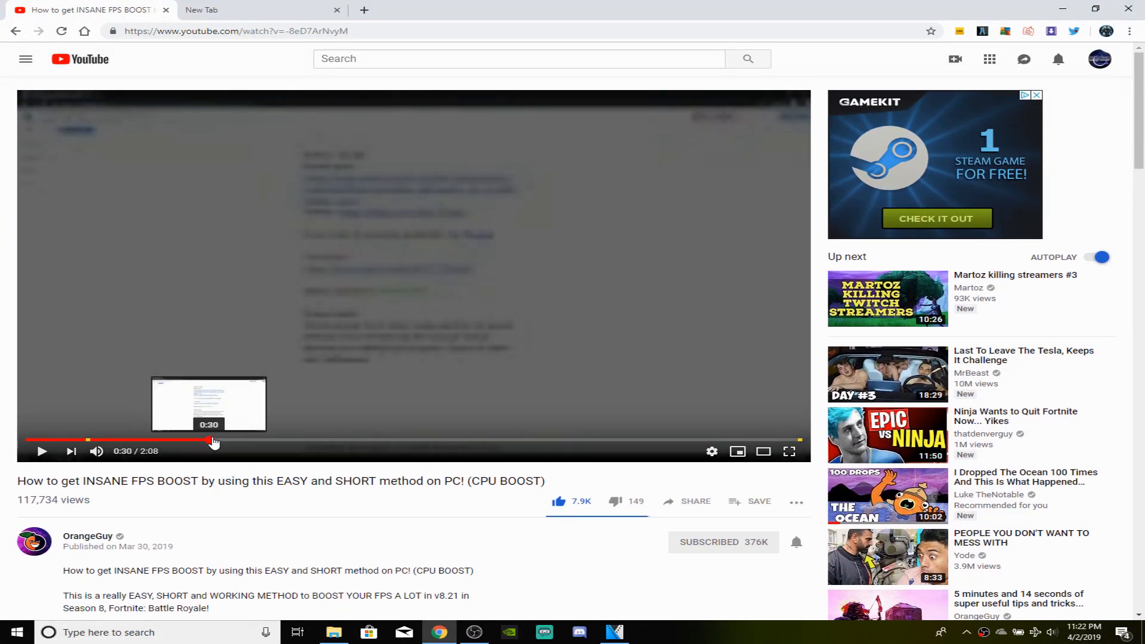
Jump the tutorial video to 0:30, then ahead to the 0:46 CPU thread-value table.
click(935, 218)
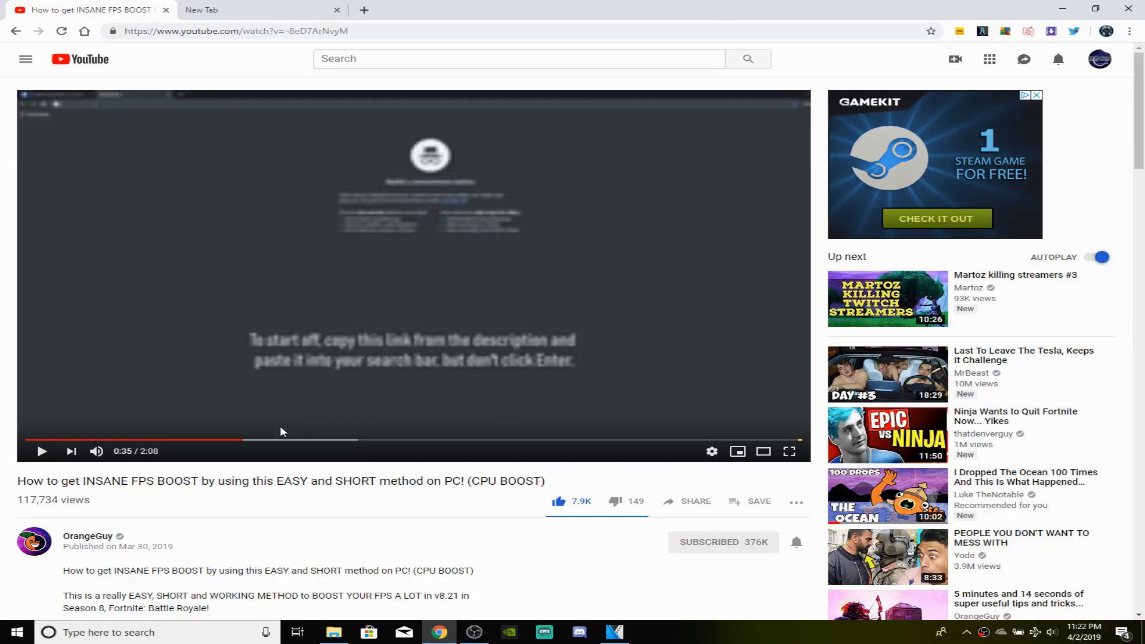
click(712, 451)
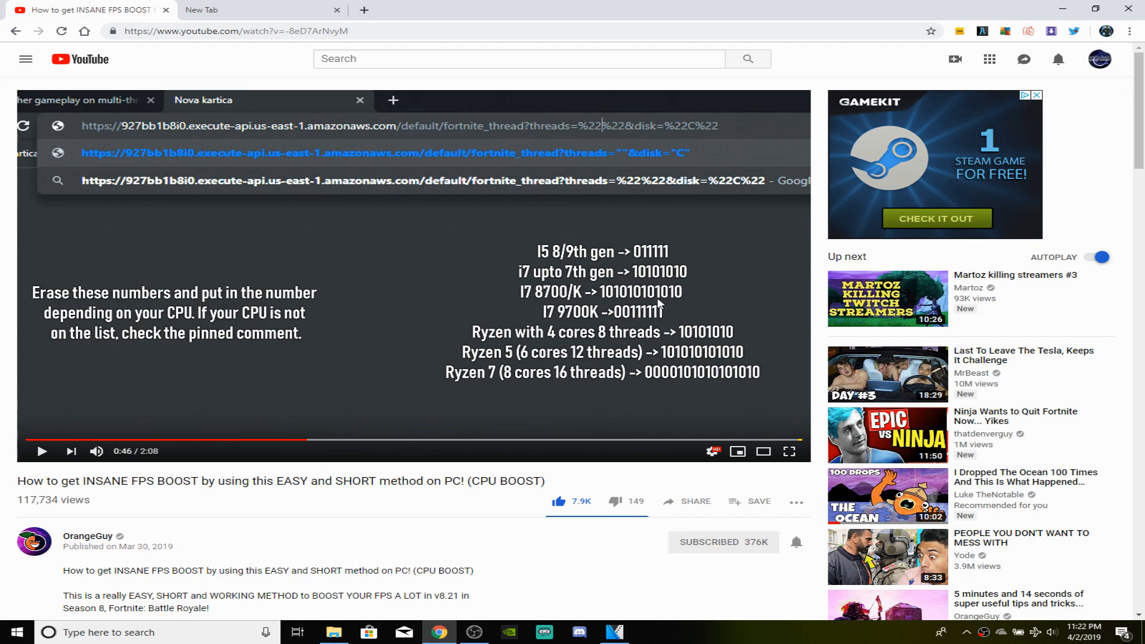
mouse_move(562, 236)
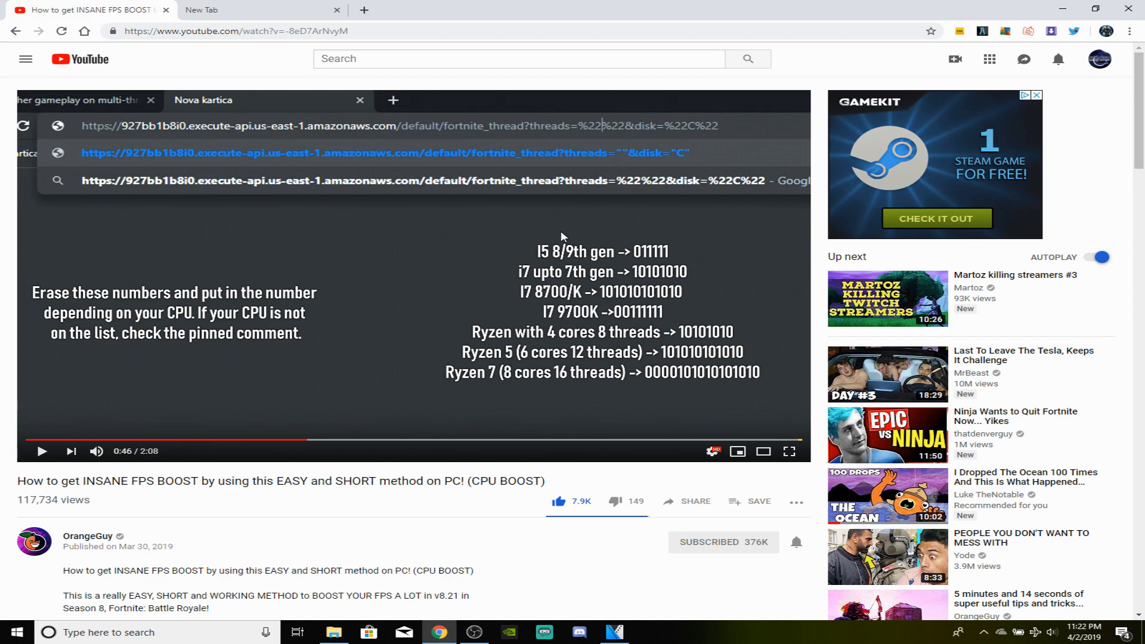
mouse_move(649, 264)
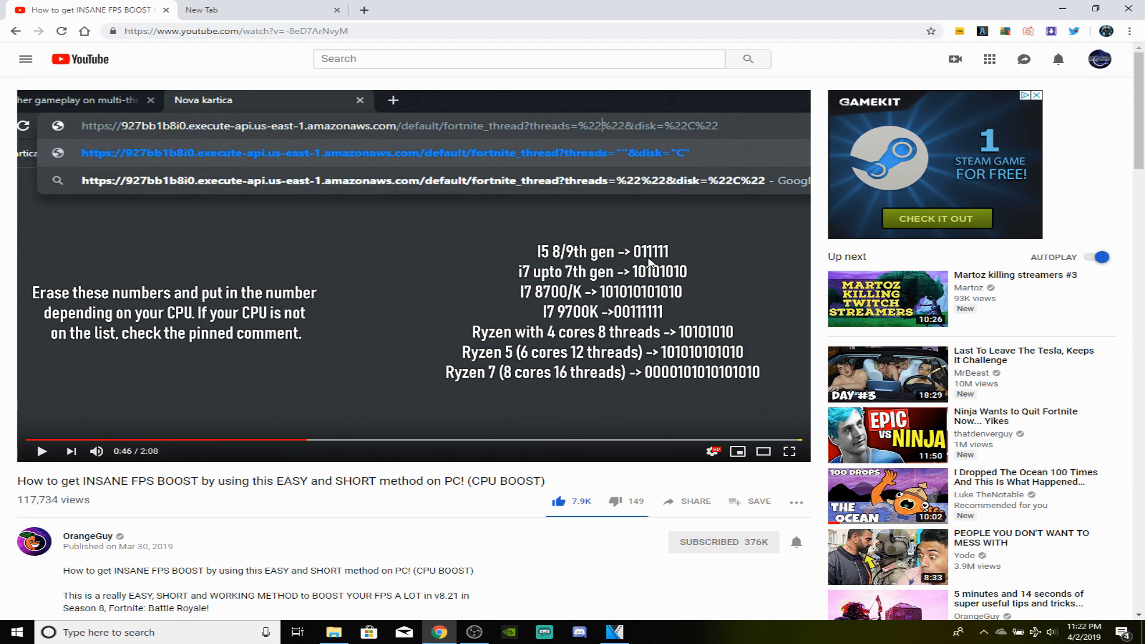
mouse_move(297, 18)
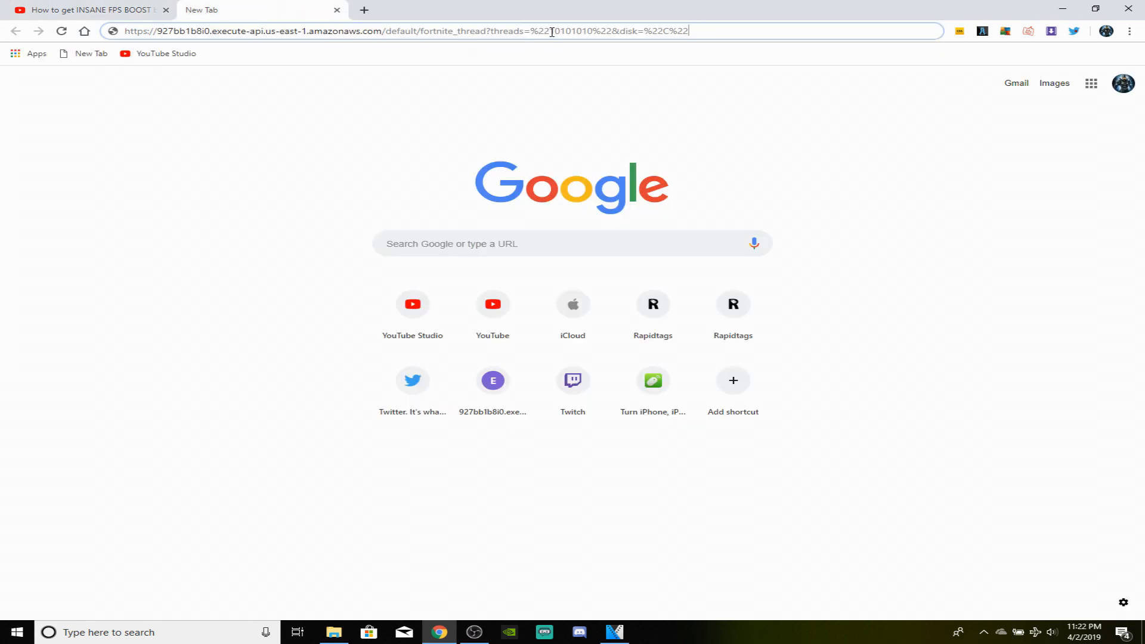
Change the threads number in the pasted URL to 011111 and load the page, yielding affinity 3E.
double_click(564, 31)
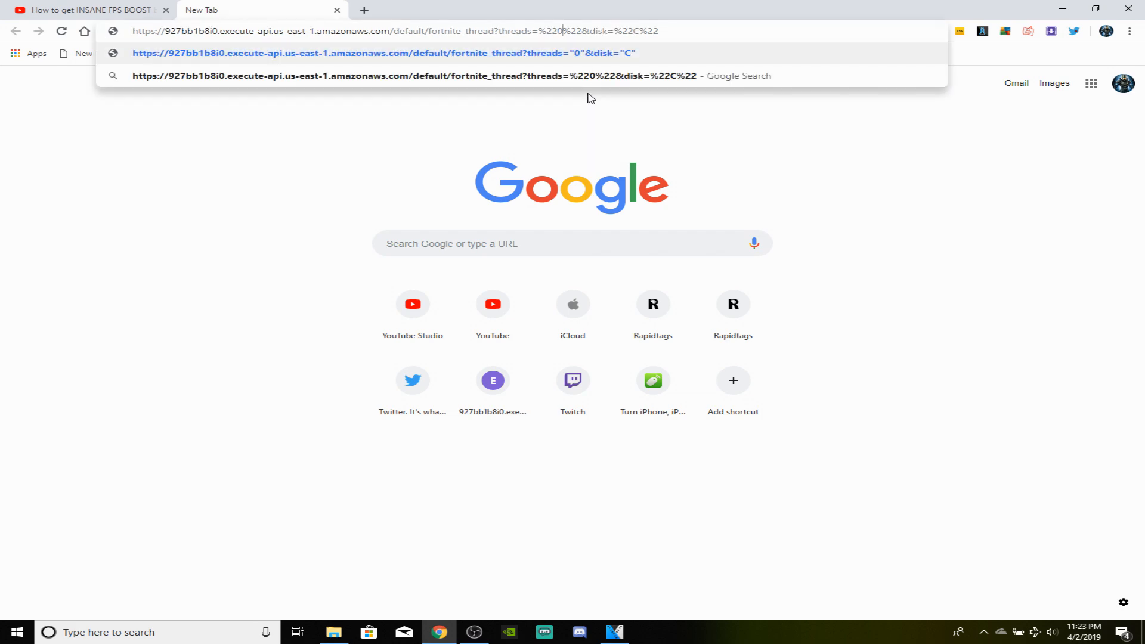
text(11111")
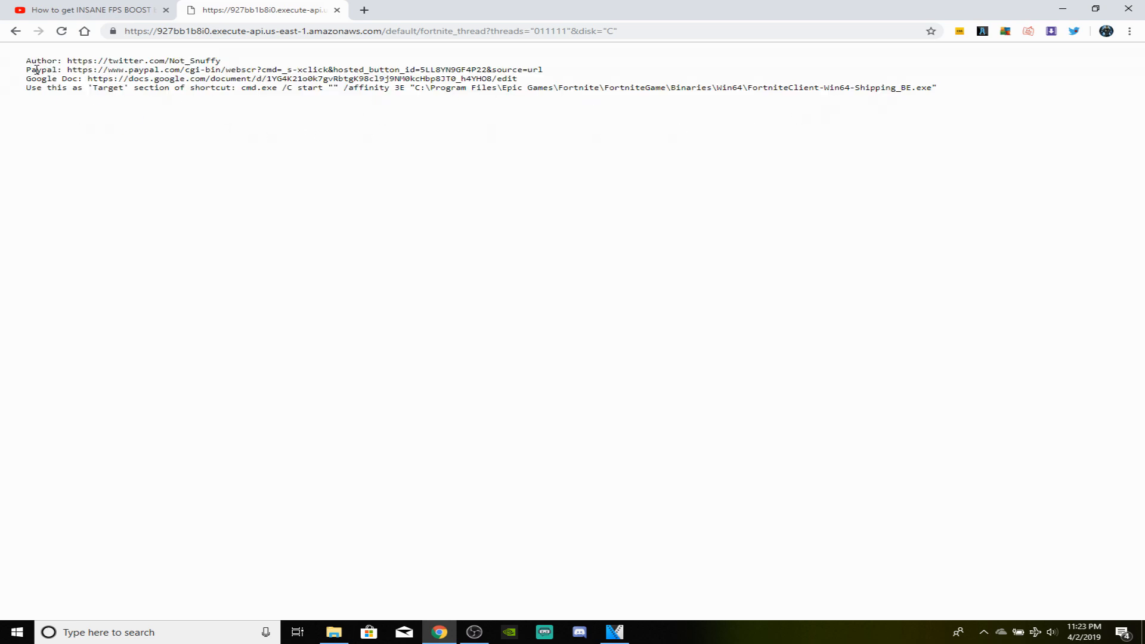
mouse_move(180, 101)
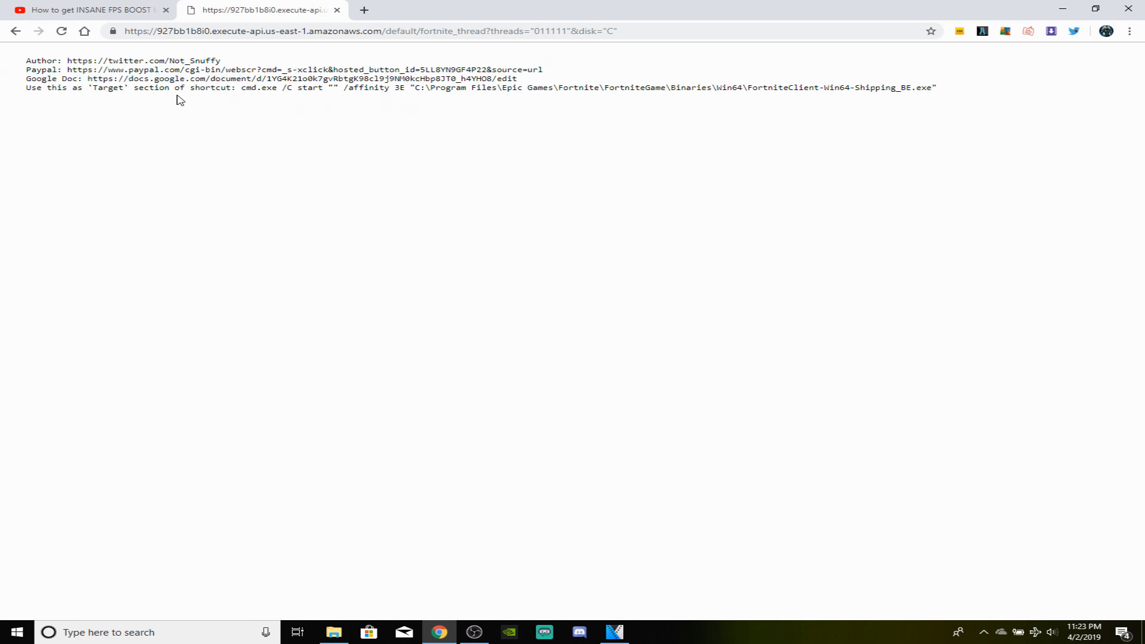
Select the cmd.exe /C start "" /affinity 3E Target command on the thread page for copying.
drag(61, 87, 270, 87)
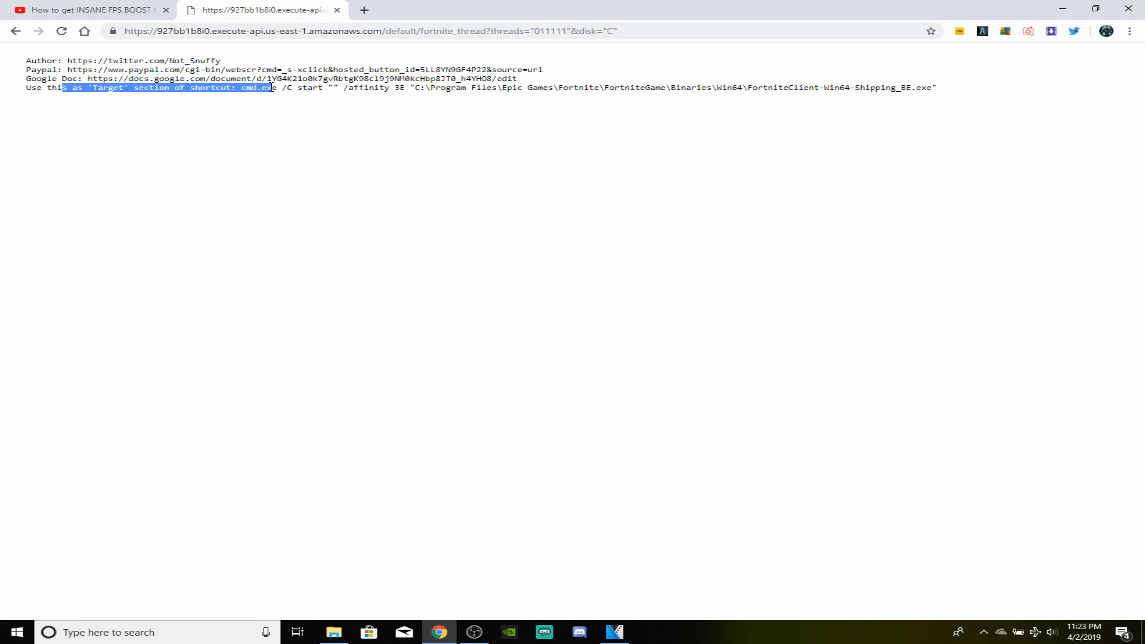
double_click(243, 87)
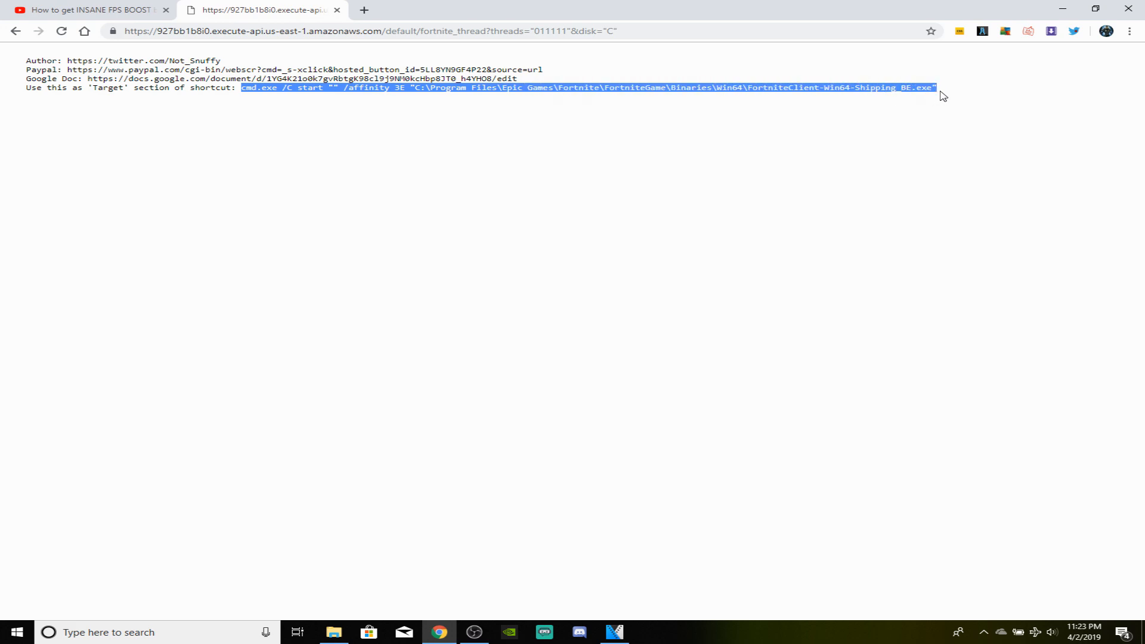
mouse_move(898, 118)
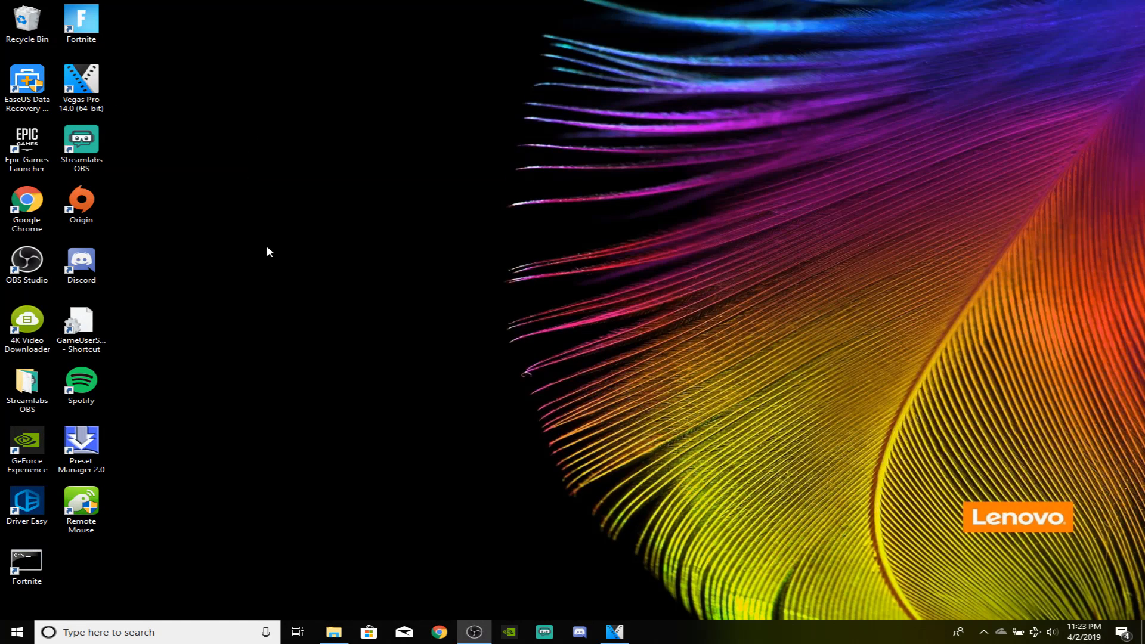
Create a desktop shortcut with the pasted affinity command as location and name it Fortnite.
right_click(268, 251)
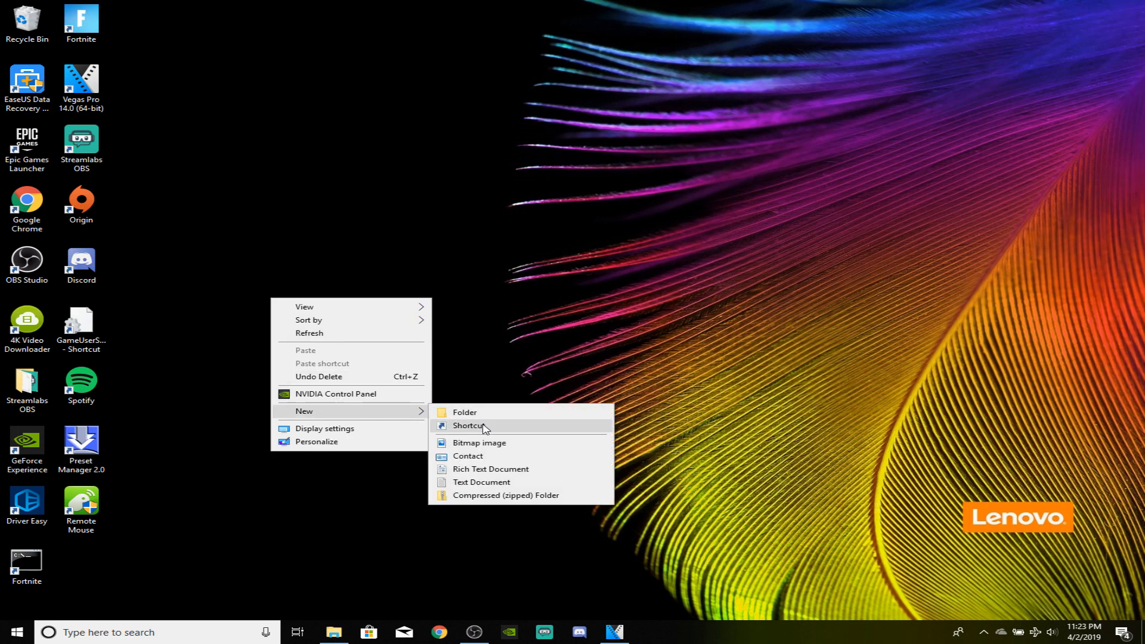
click(467, 426)
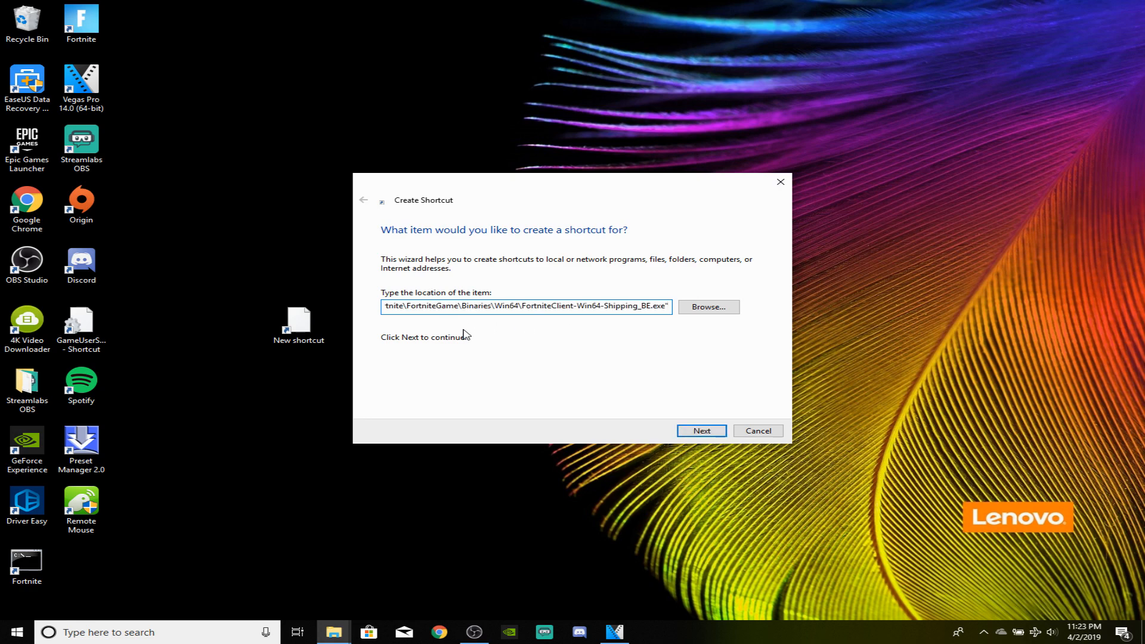
click(700, 430)
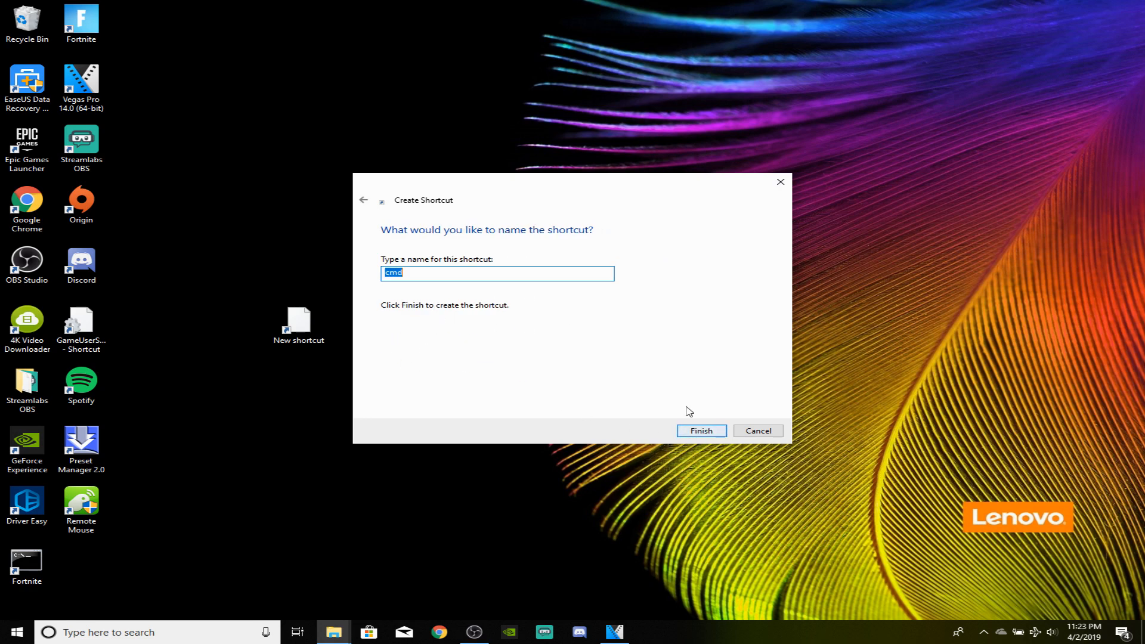
text(F)
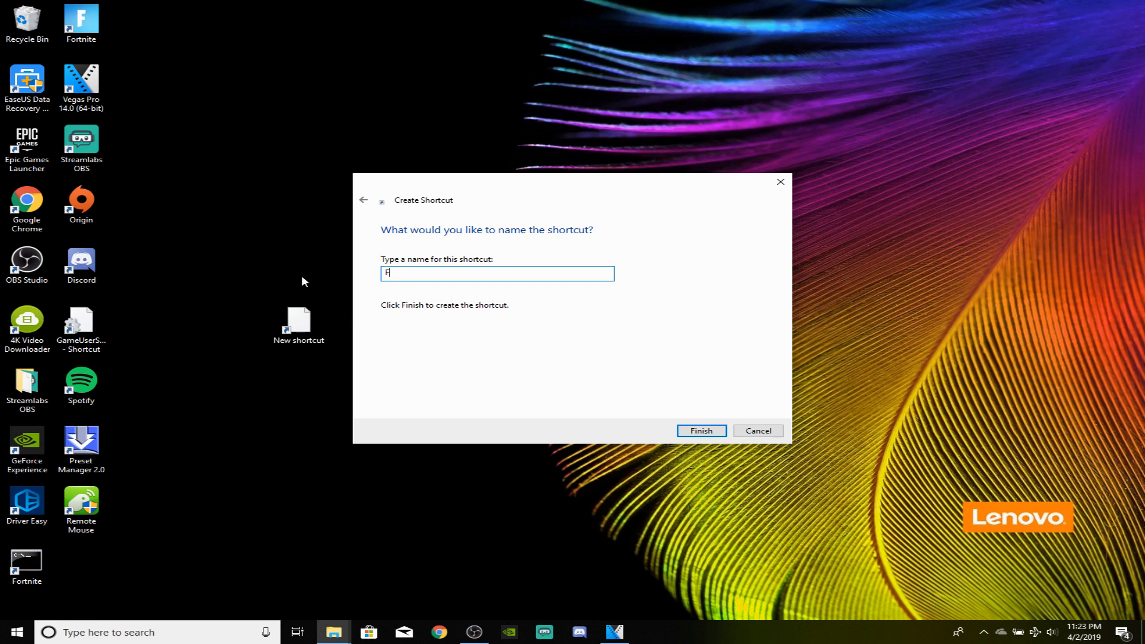
text(ortnite)
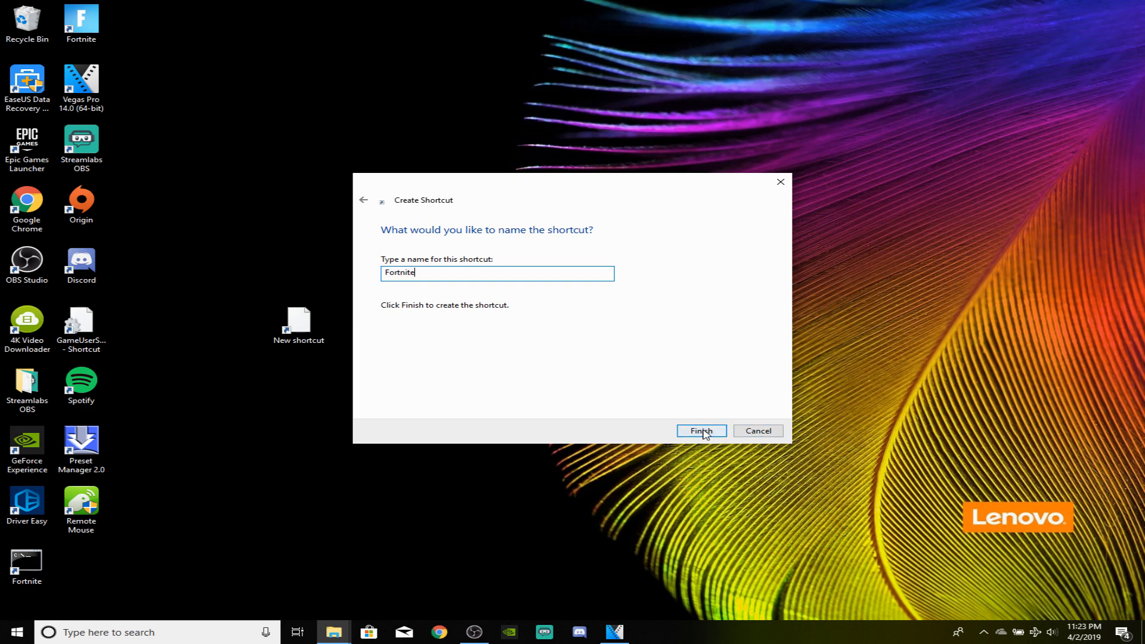
click(700, 431)
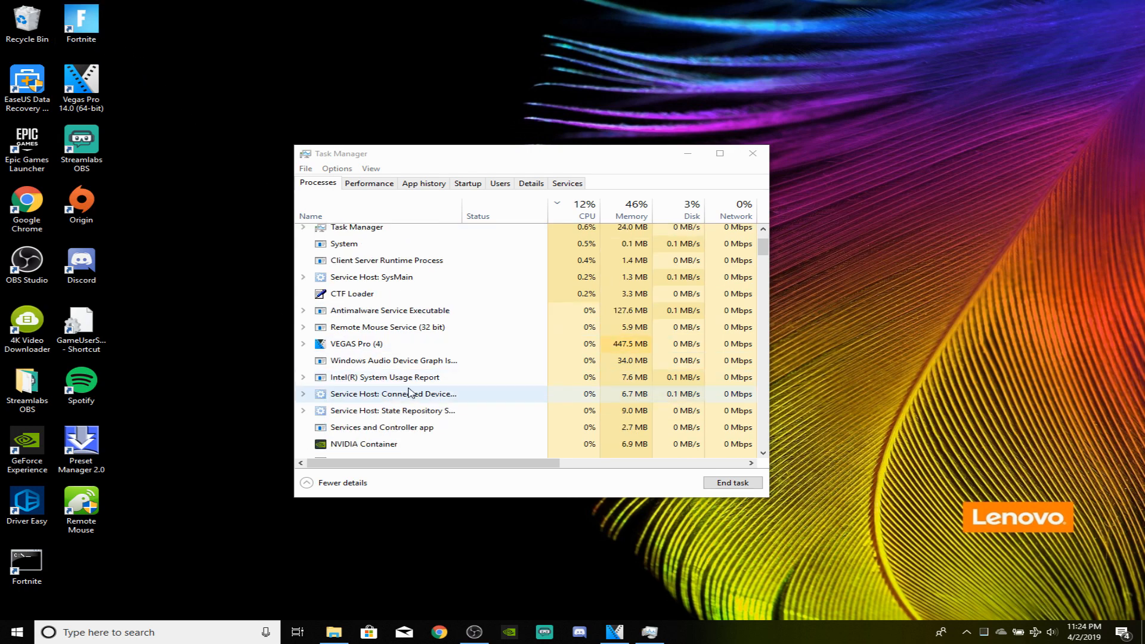
click(584, 210)
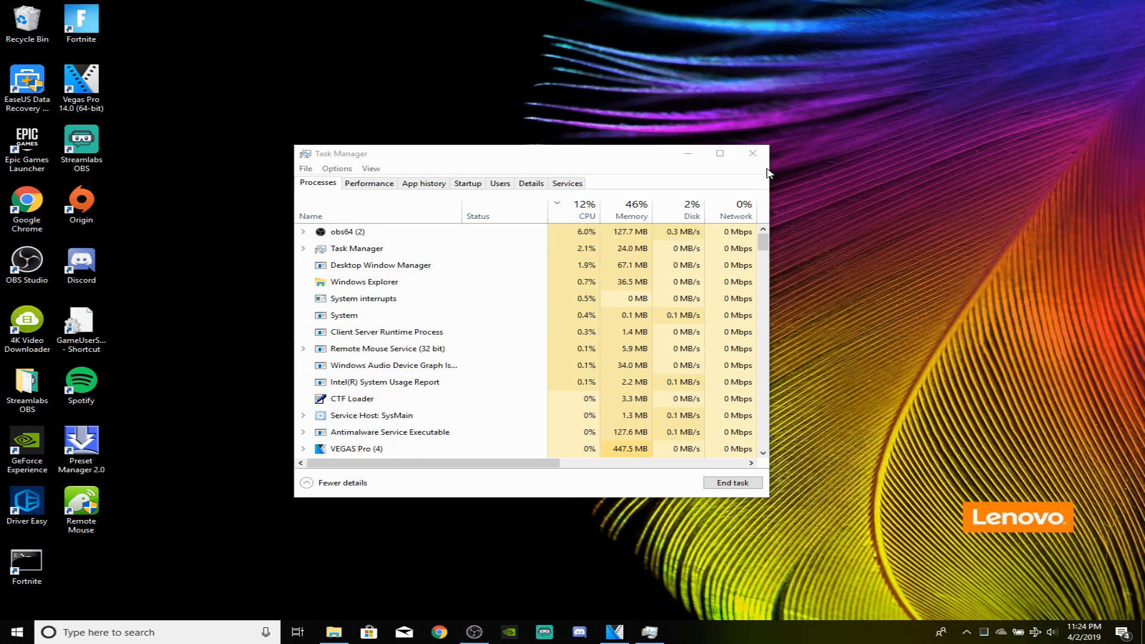
click(752, 154)
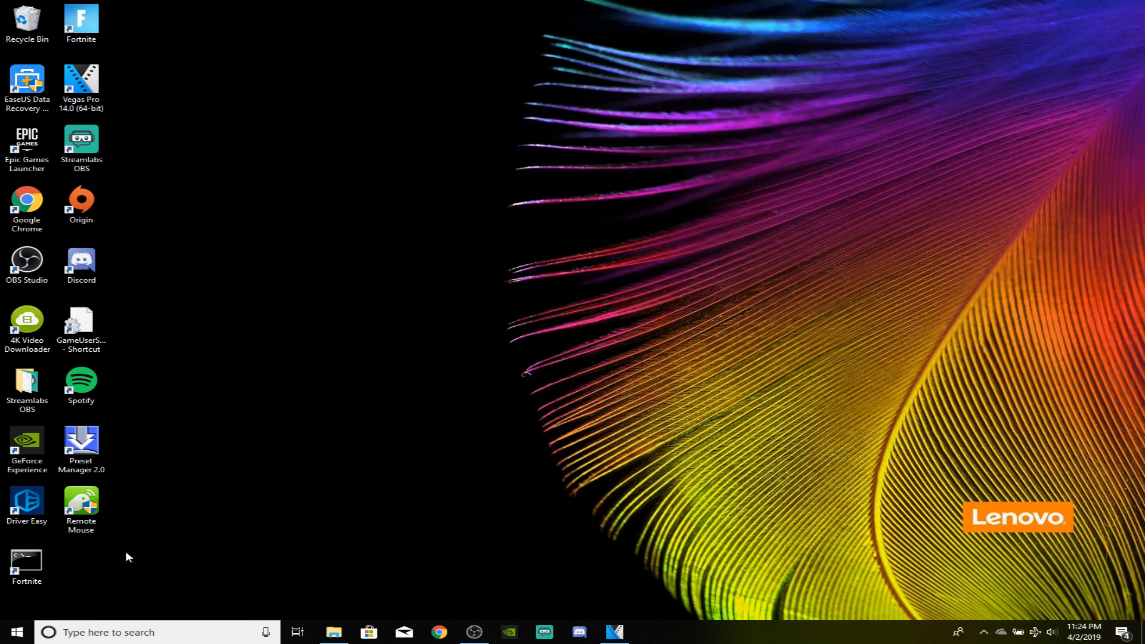
mouse_move(421, 525)
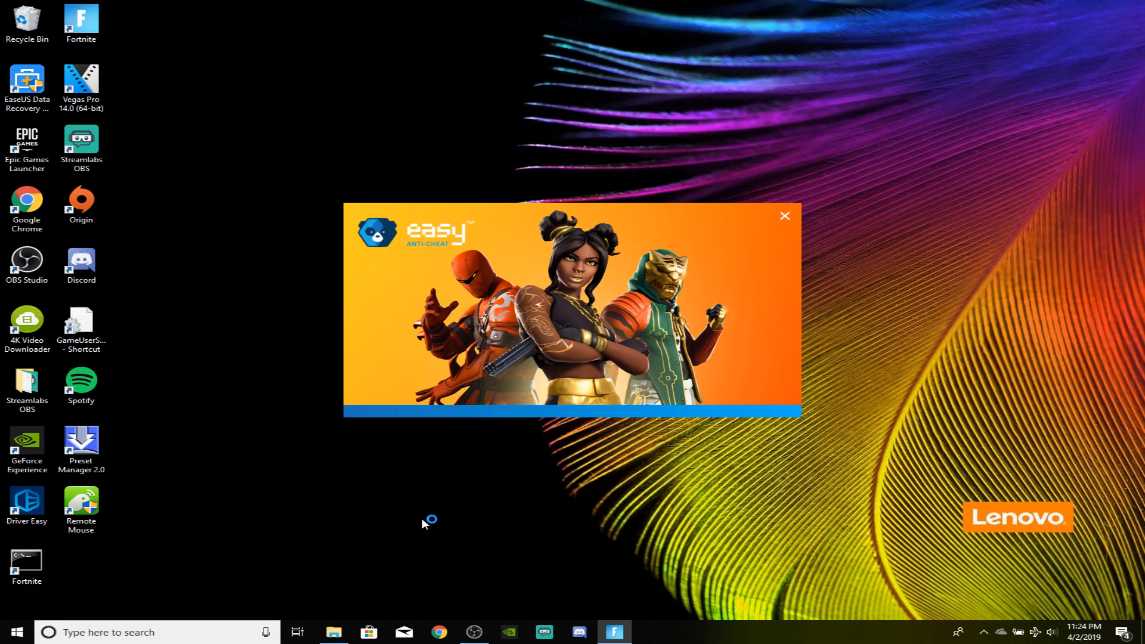
mouse_move(787, 220)
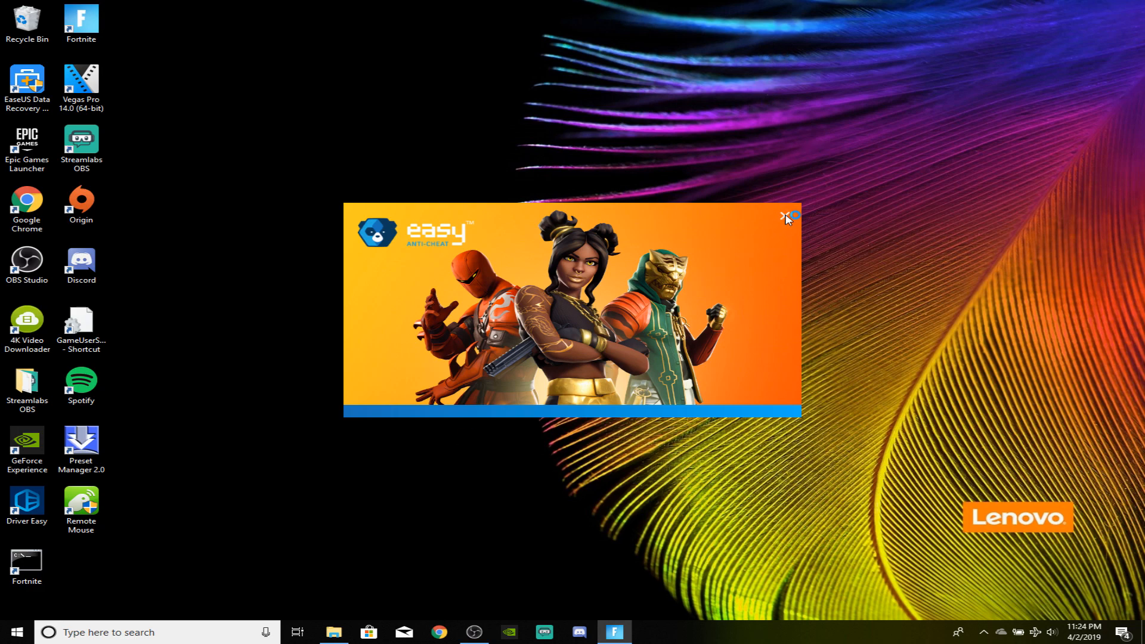
Close the Easy Anti-Cheat launcher window from its taskbar button after launching the shortcut.
right_click(614, 632)
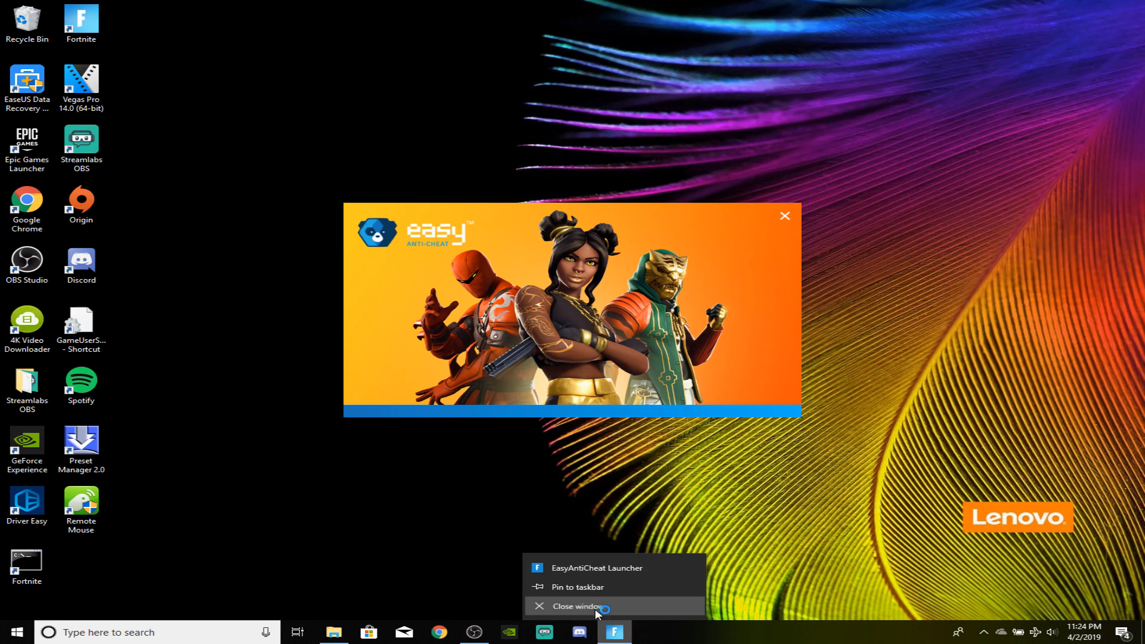
click(577, 607)
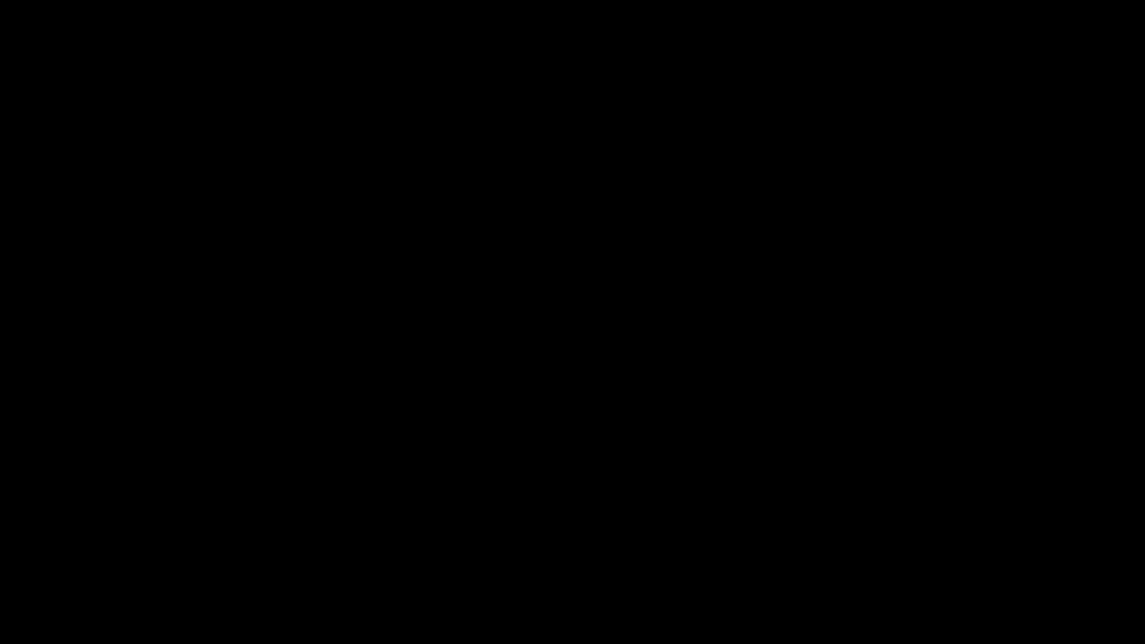